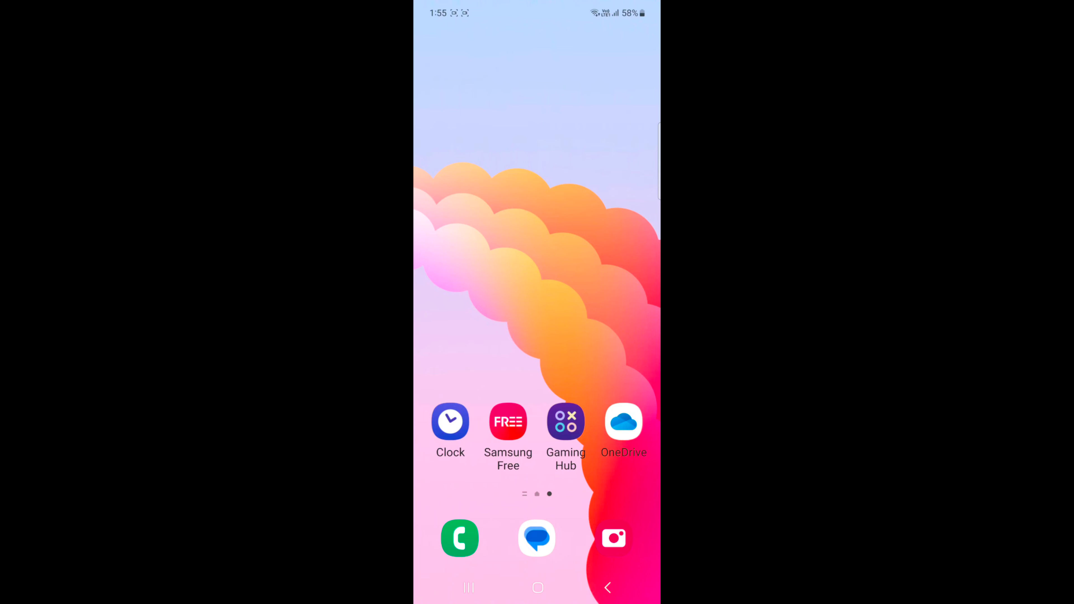
# Step: From the Phone app's call log menu, reach Call settings and head to Call background
pyautogui.click(460, 537)
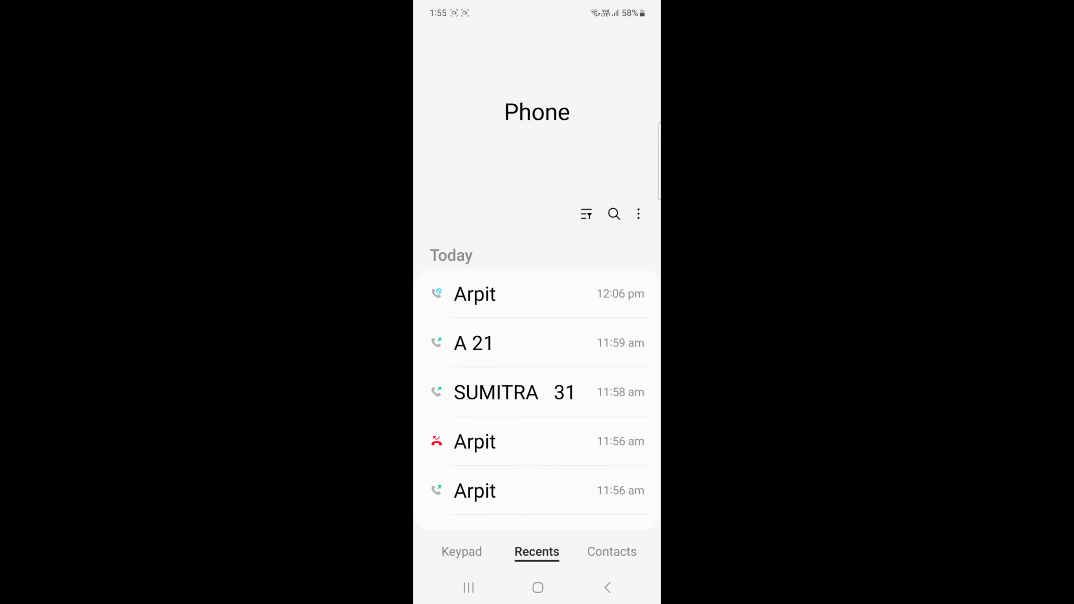
pyautogui.click(638, 214)
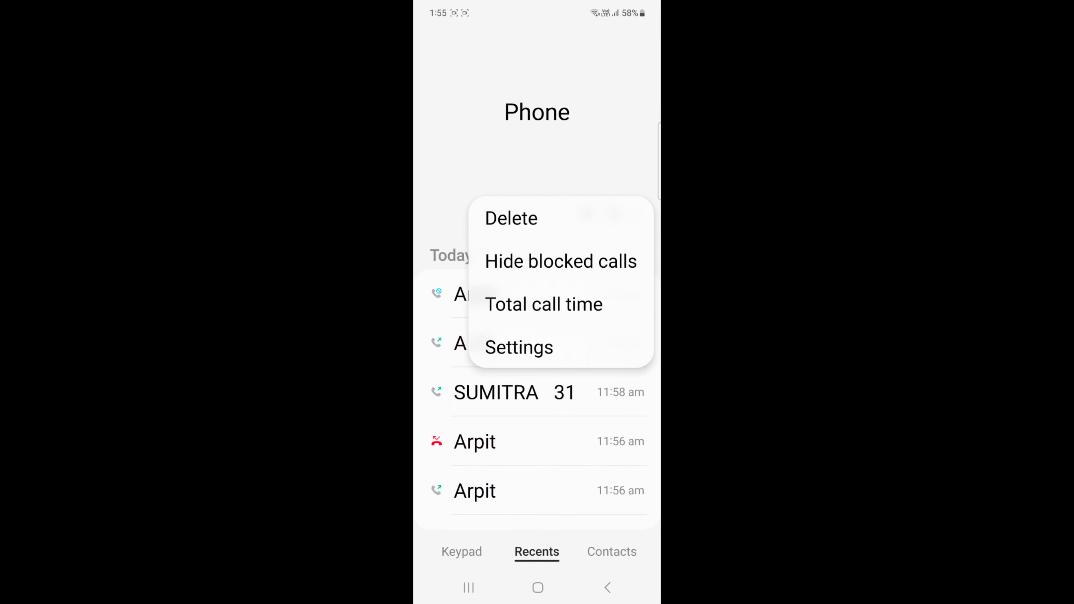
pyautogui.click(518, 348)
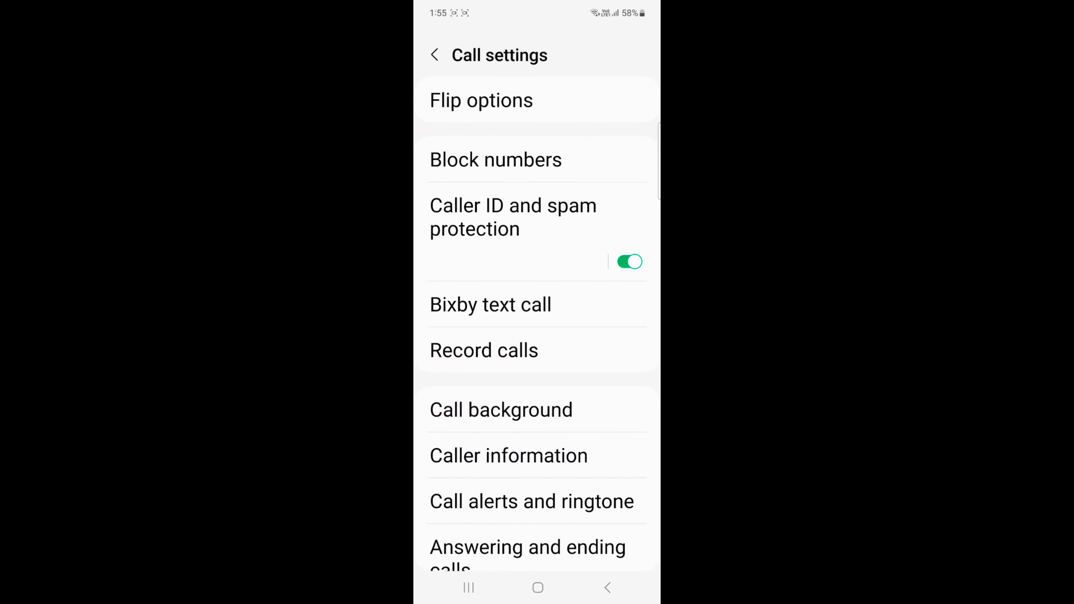
pyautogui.click(502, 409)
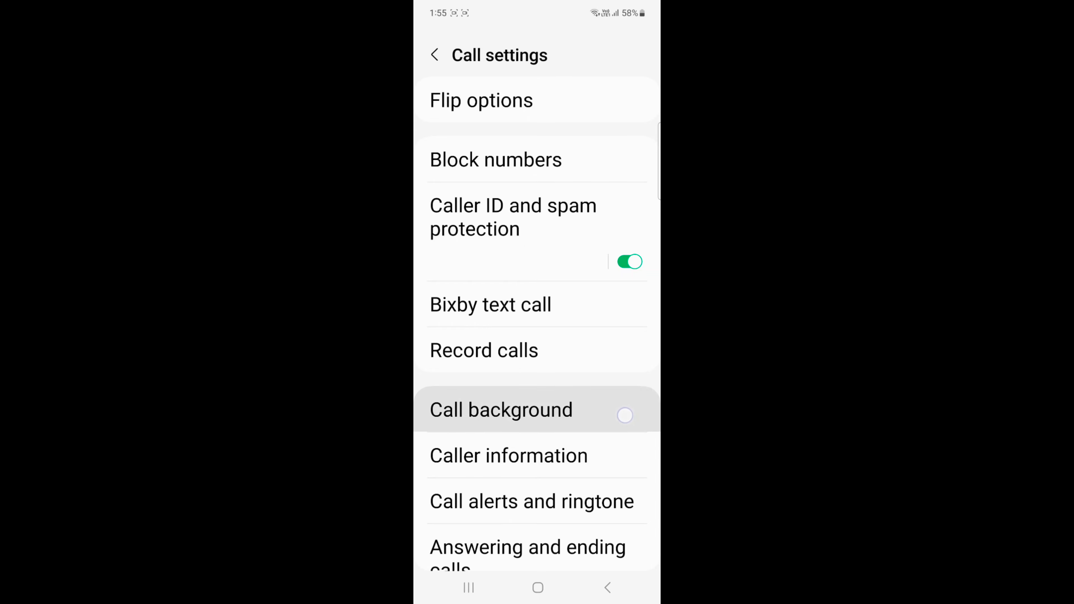
# Step: Check the Cover screen and Main screen call previews, then bring up the featured backgrounds picker
pyautogui.click(501, 409)
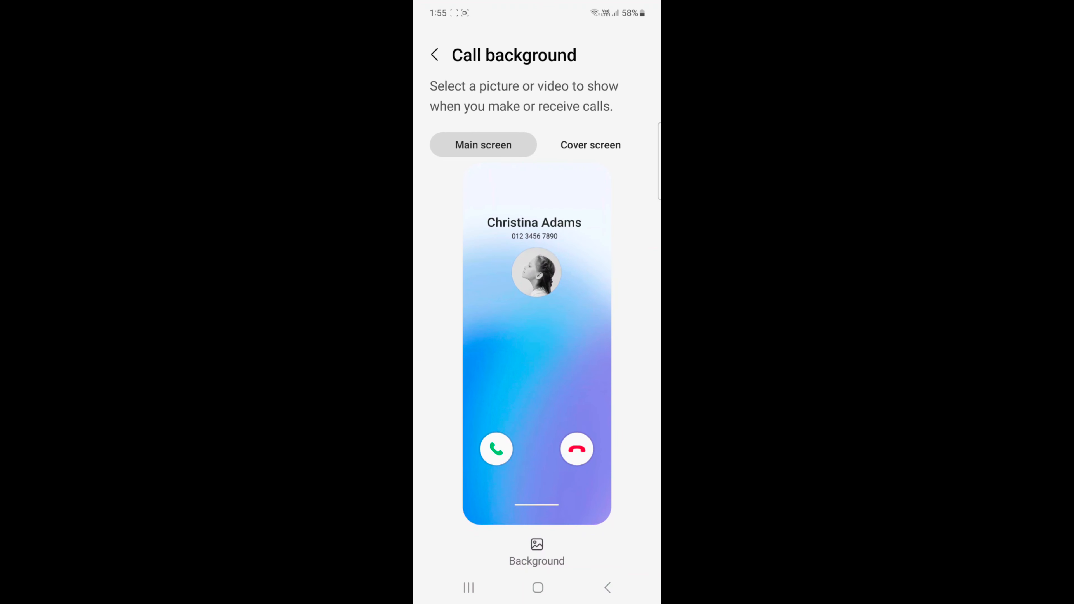
pyautogui.click(590, 145)
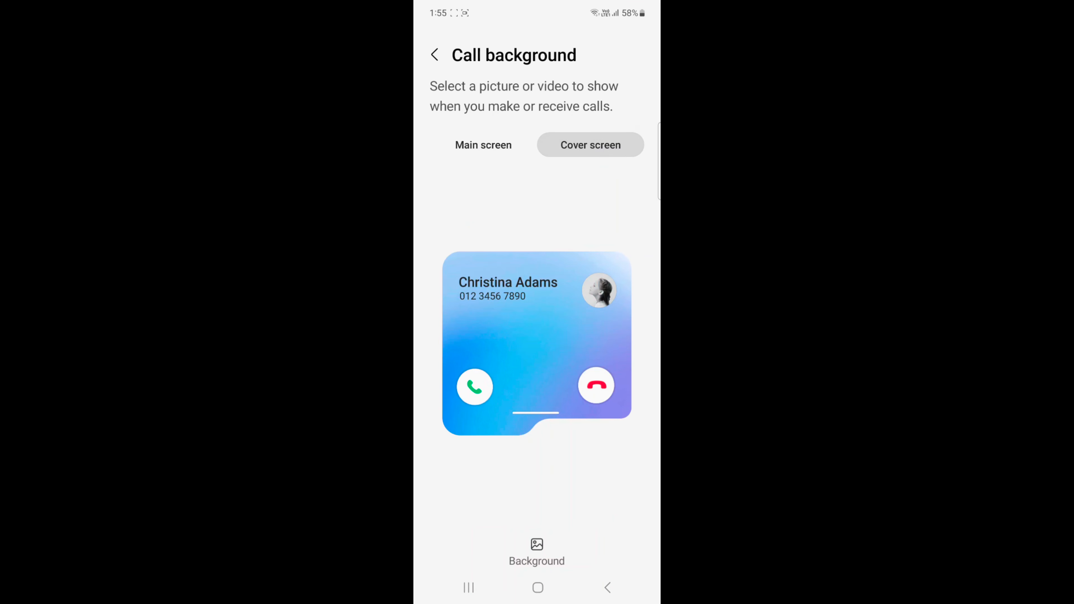
pyautogui.click(483, 145)
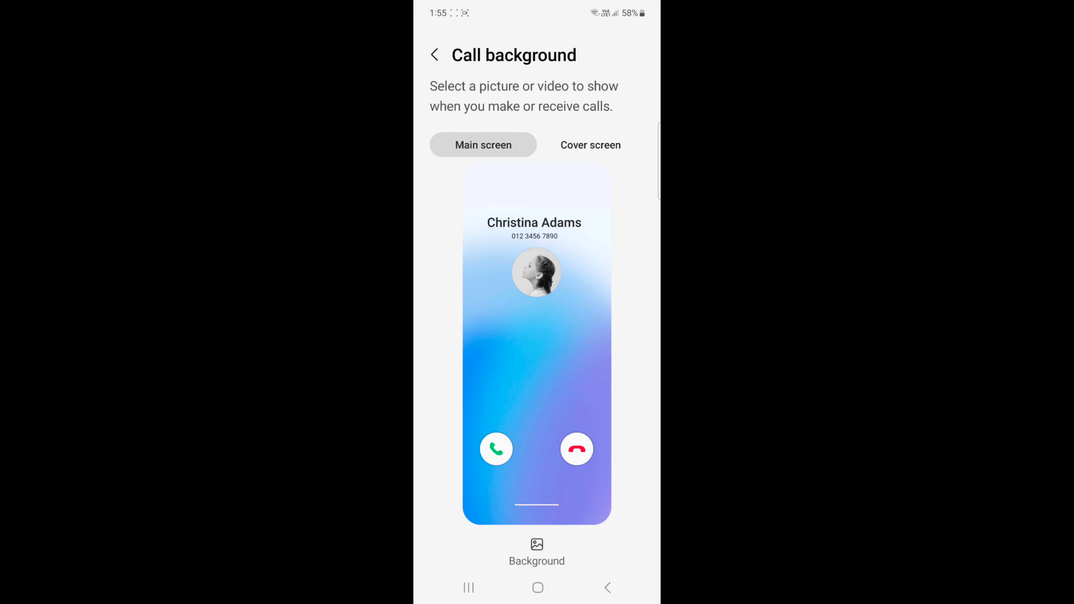
pyautogui.click(536, 552)
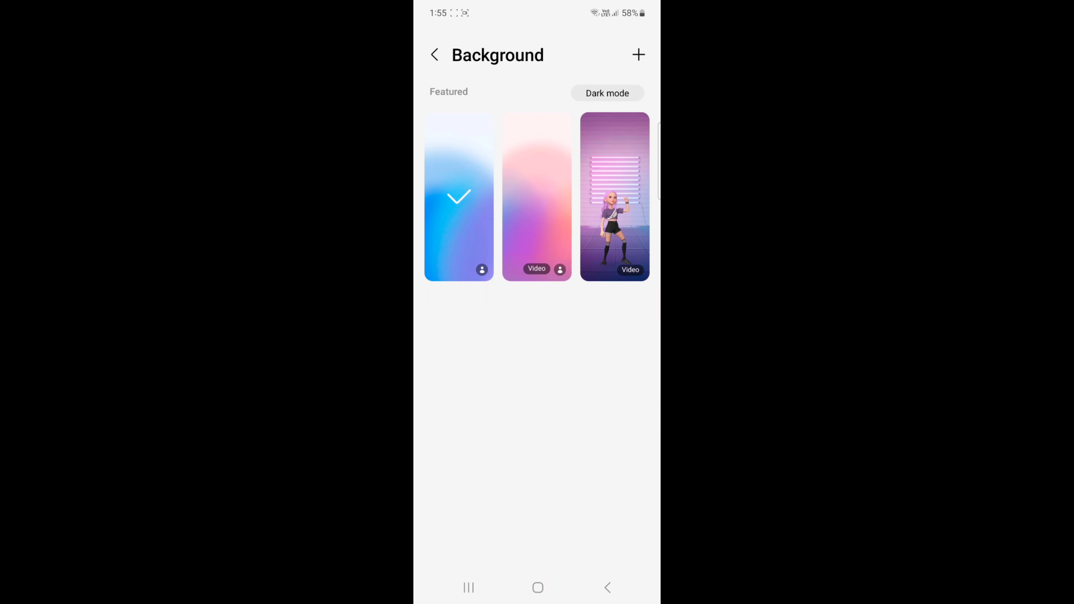
# Step: Set the pink-purple gradient video as call background, check it on the cover screen, and return to the picker
pyautogui.click(537, 197)
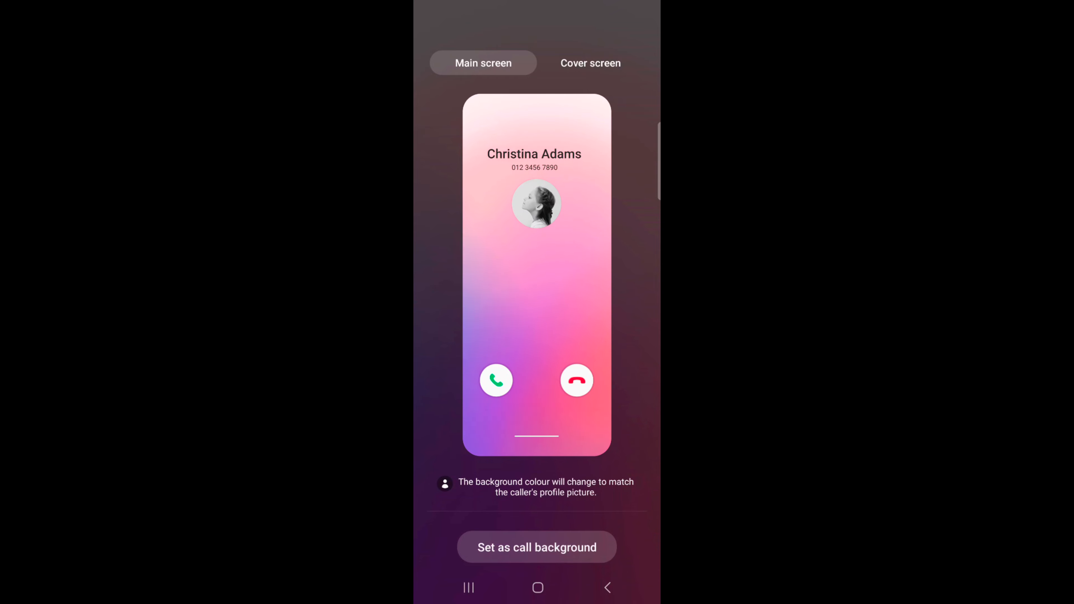
pyautogui.click(536, 547)
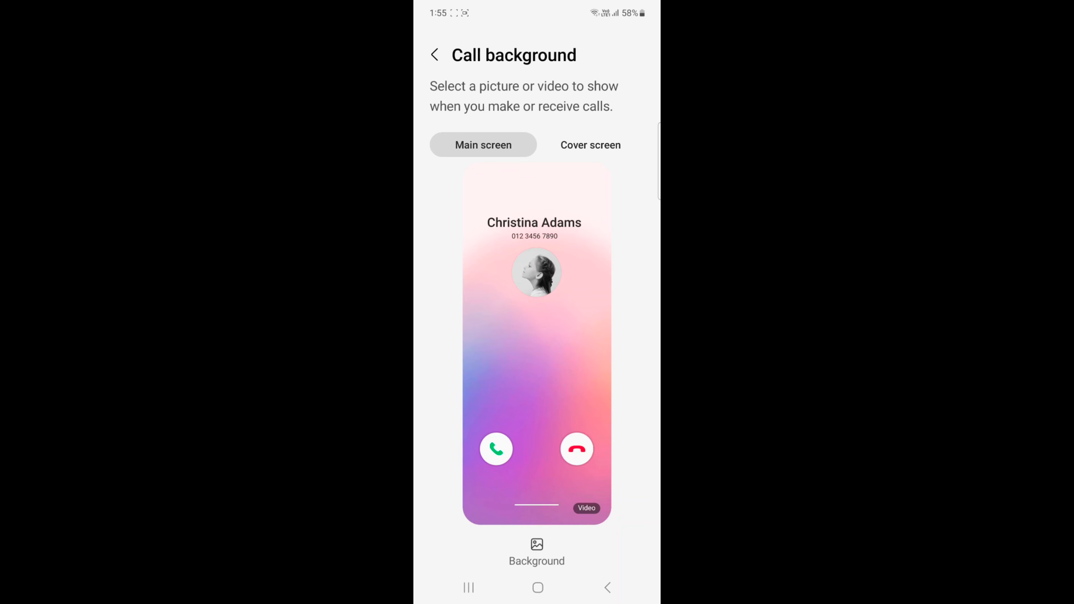
pyautogui.click(589, 144)
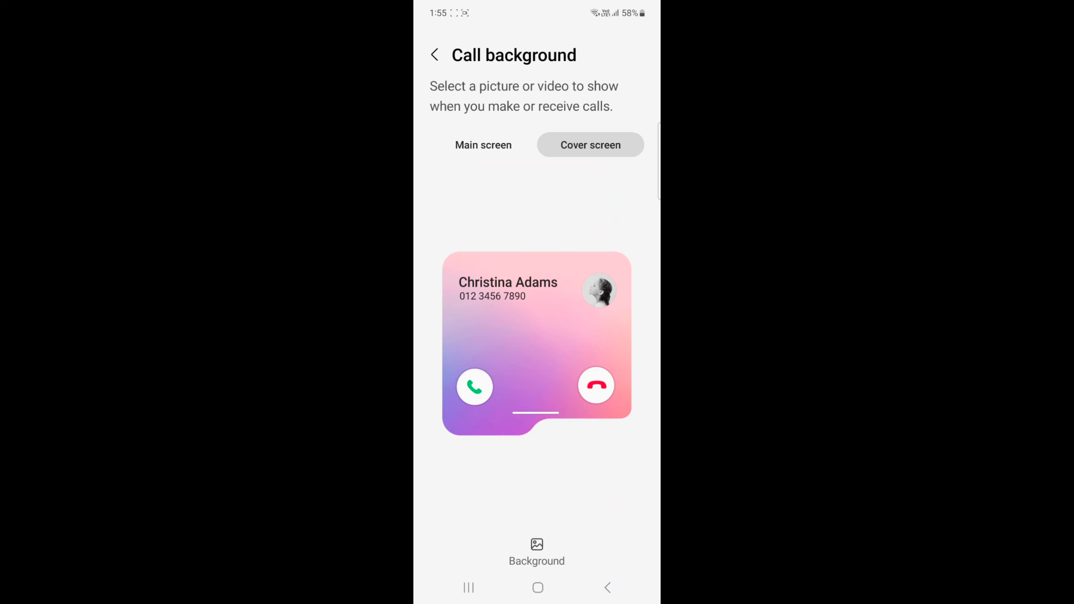
pyautogui.click(537, 552)
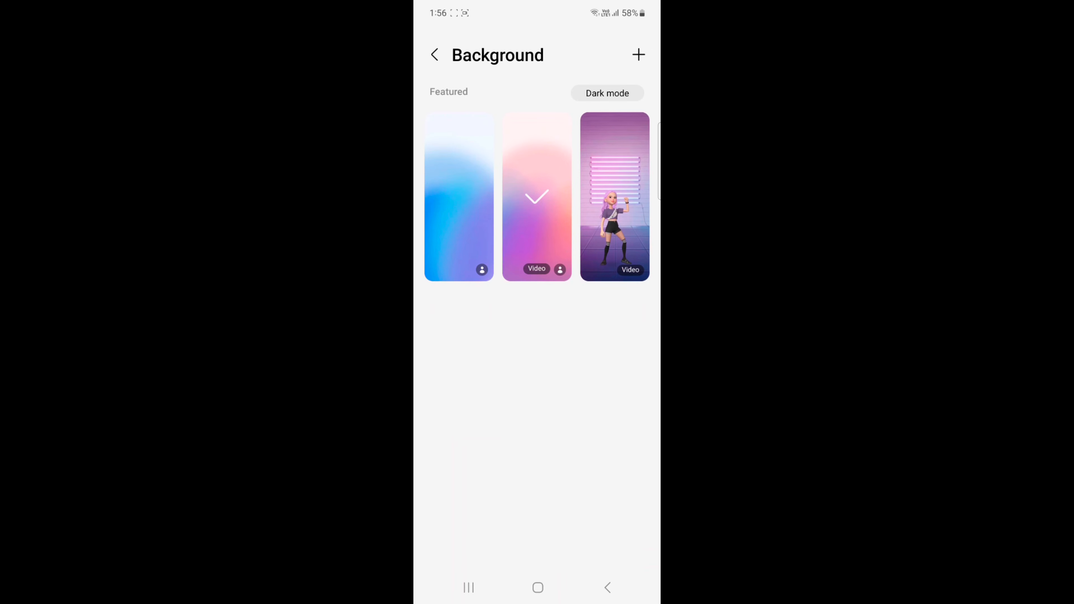
# Step: Set the AR Emoji dancing video as call background with 'Use video sound as ringtone' off, checking cover and main screens
pyautogui.click(615, 196)
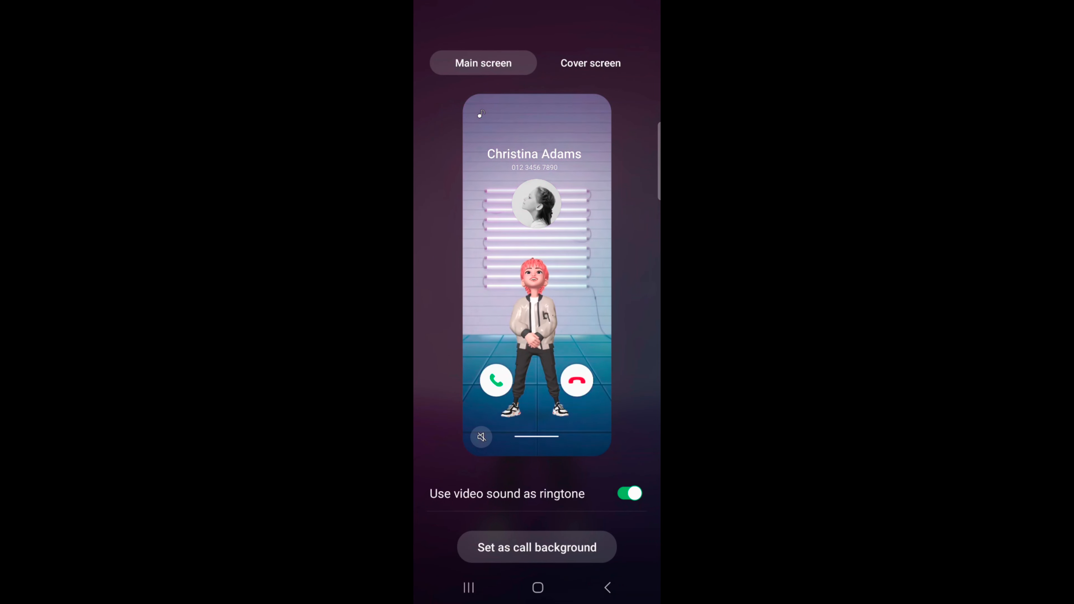
pyautogui.click(590, 63)
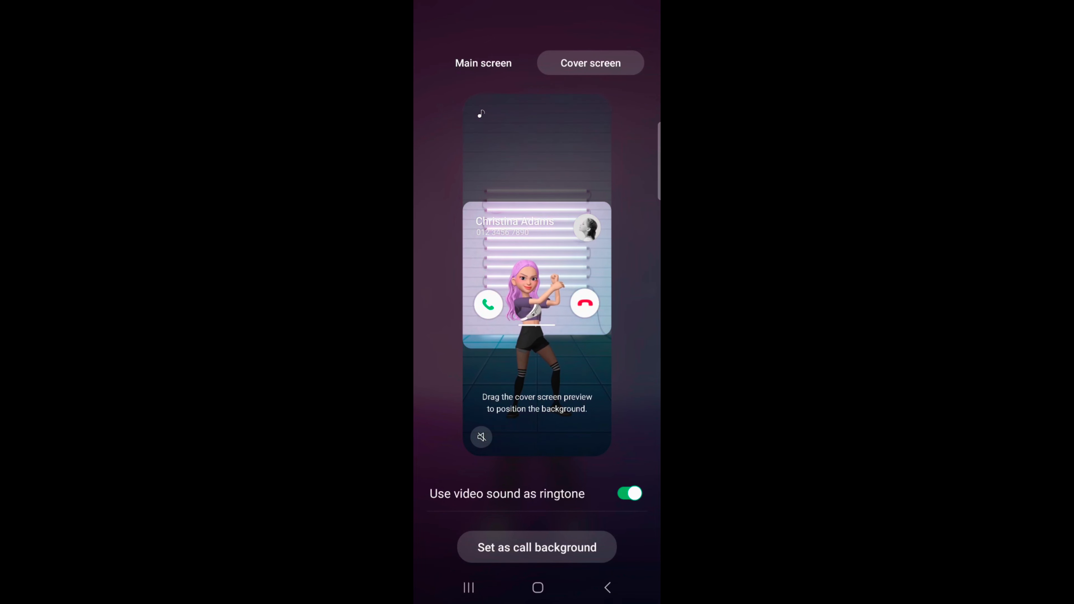
pyautogui.click(628, 493)
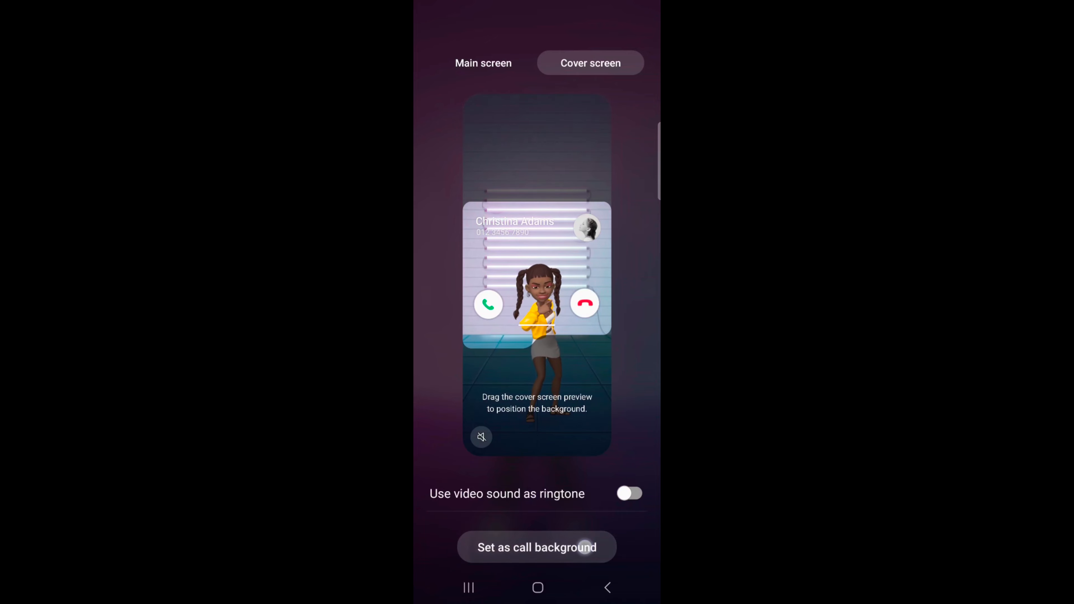
pyautogui.click(537, 546)
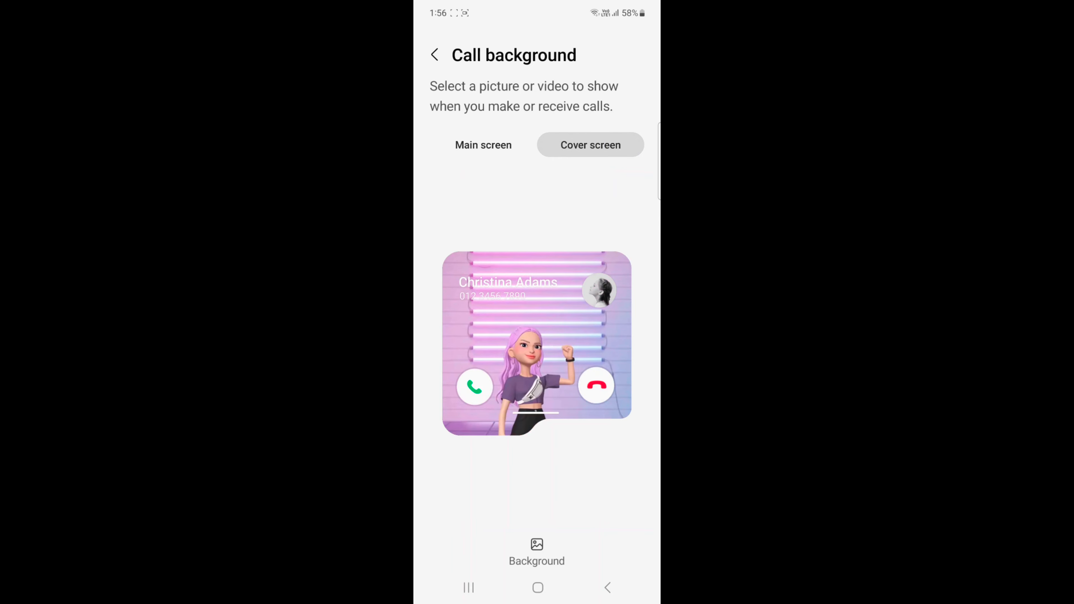
pyautogui.click(483, 144)
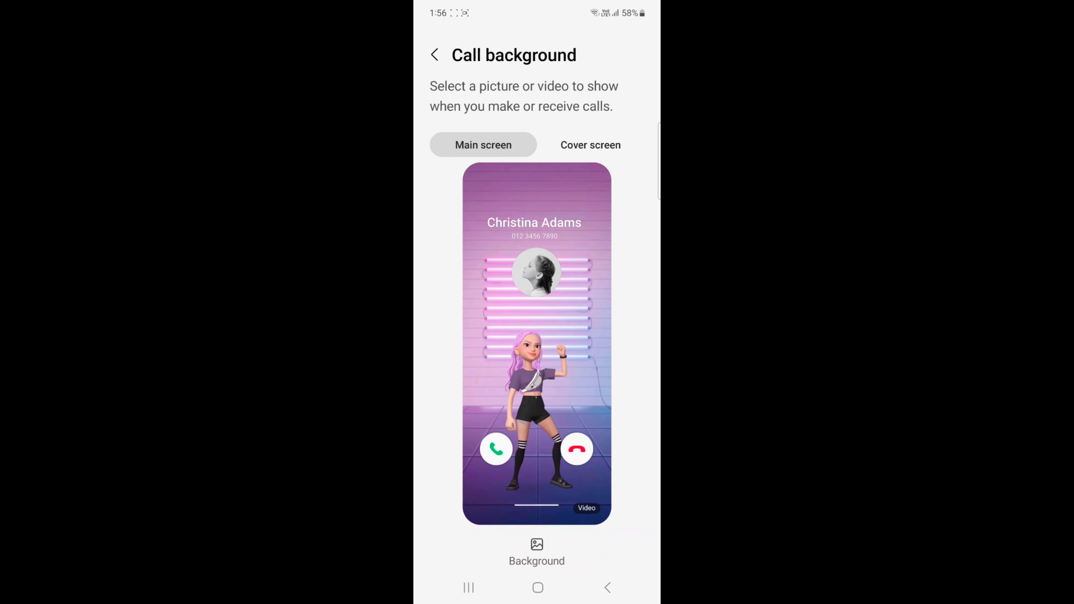
# Step: In the backgrounds picker, switch Dark mode to On and bring up the Add call background choices
pyautogui.click(536, 552)
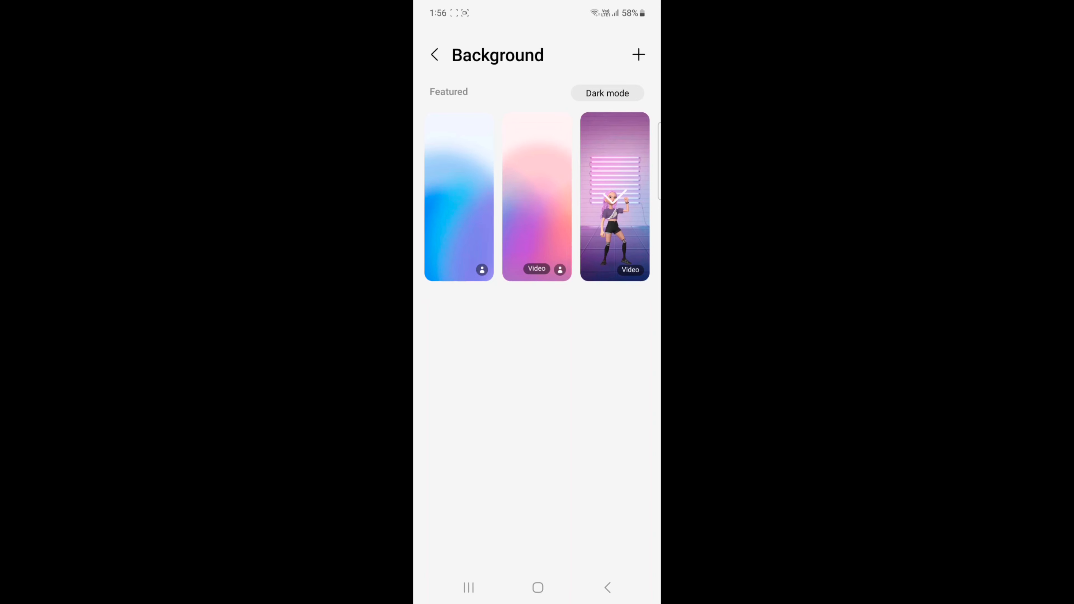
pyautogui.click(606, 92)
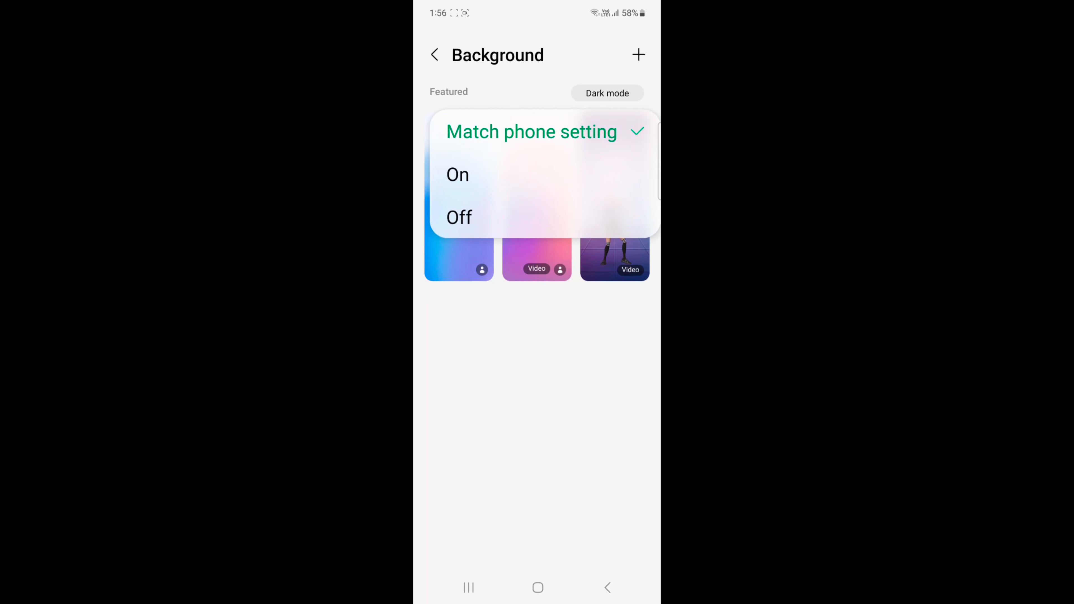
pyautogui.click(461, 173)
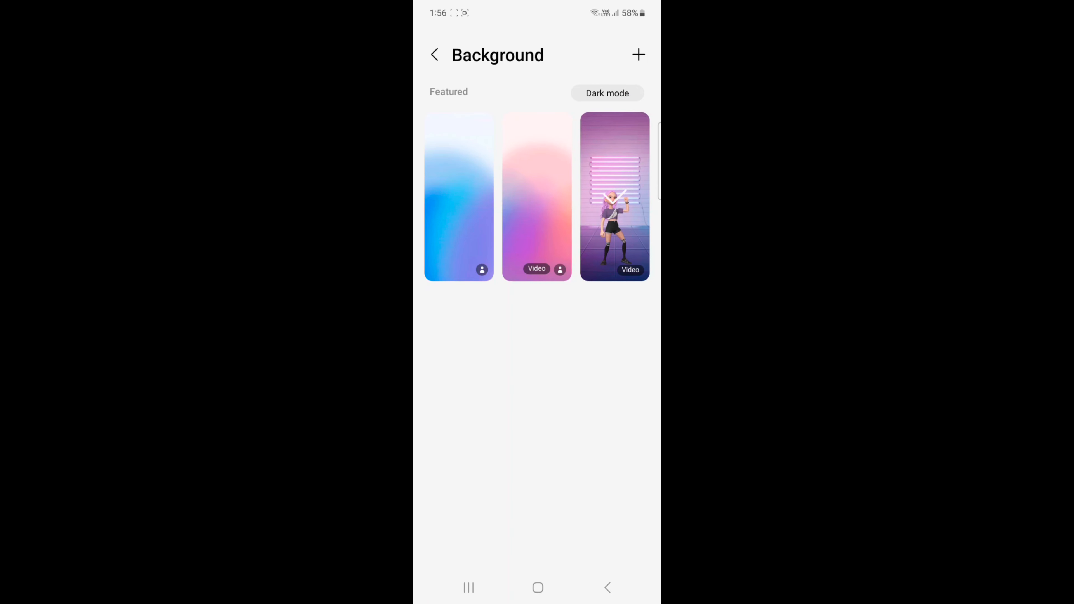
pyautogui.click(607, 94)
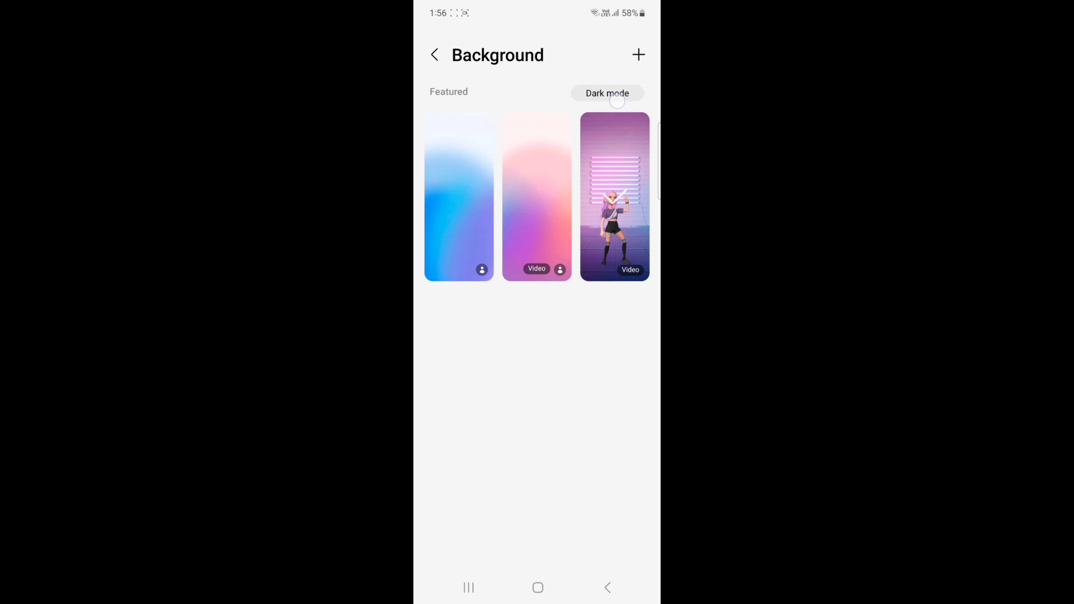
pyautogui.click(607, 94)
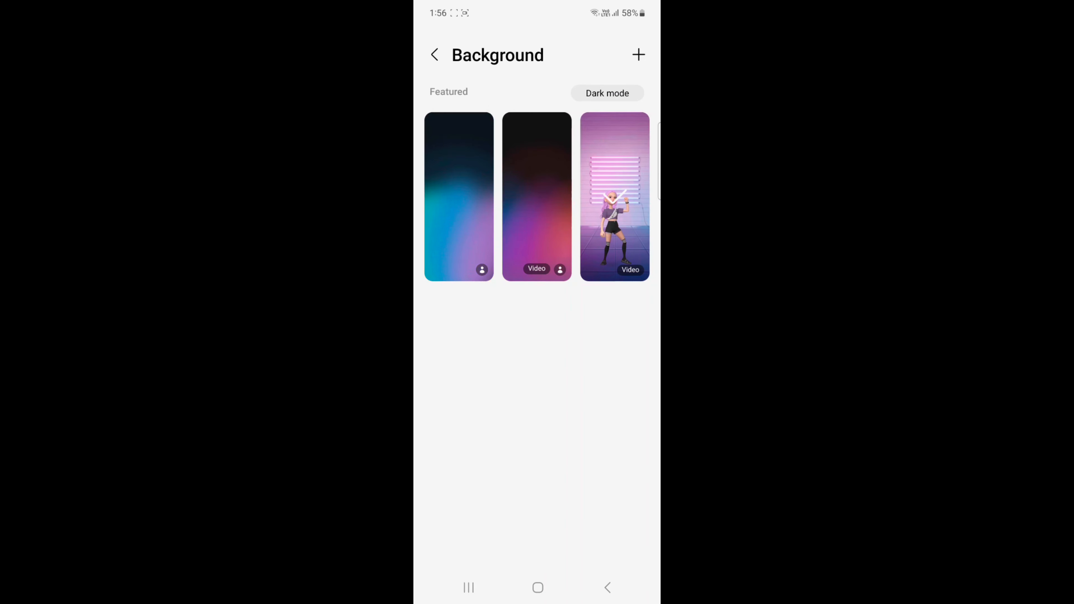
pyautogui.click(638, 54)
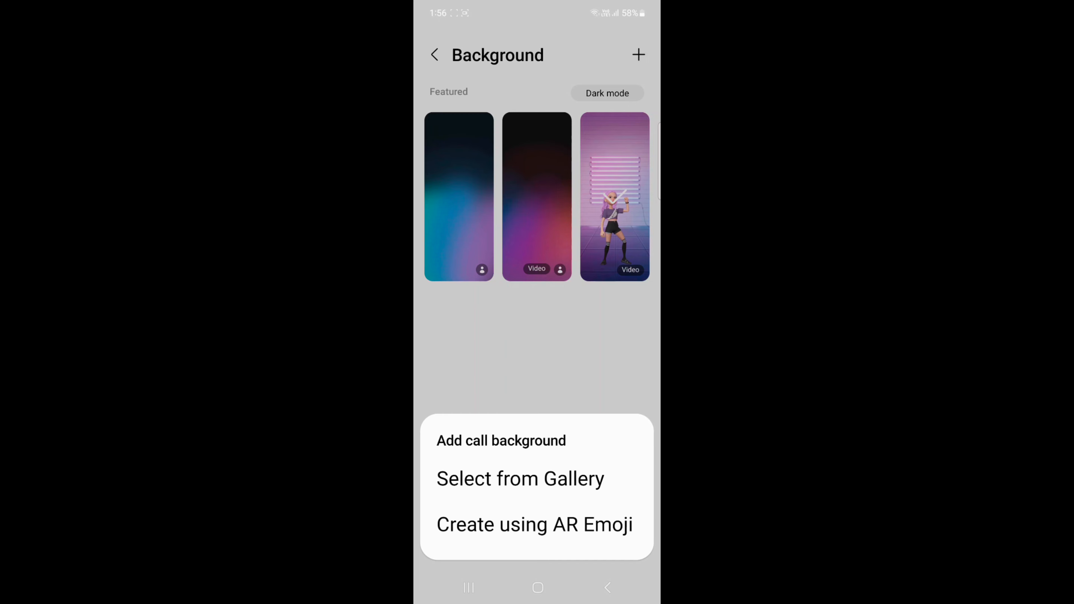
# Step: Dismiss the Add call background sheet, returning to the AR Emoji background preview
pyautogui.click(534, 525)
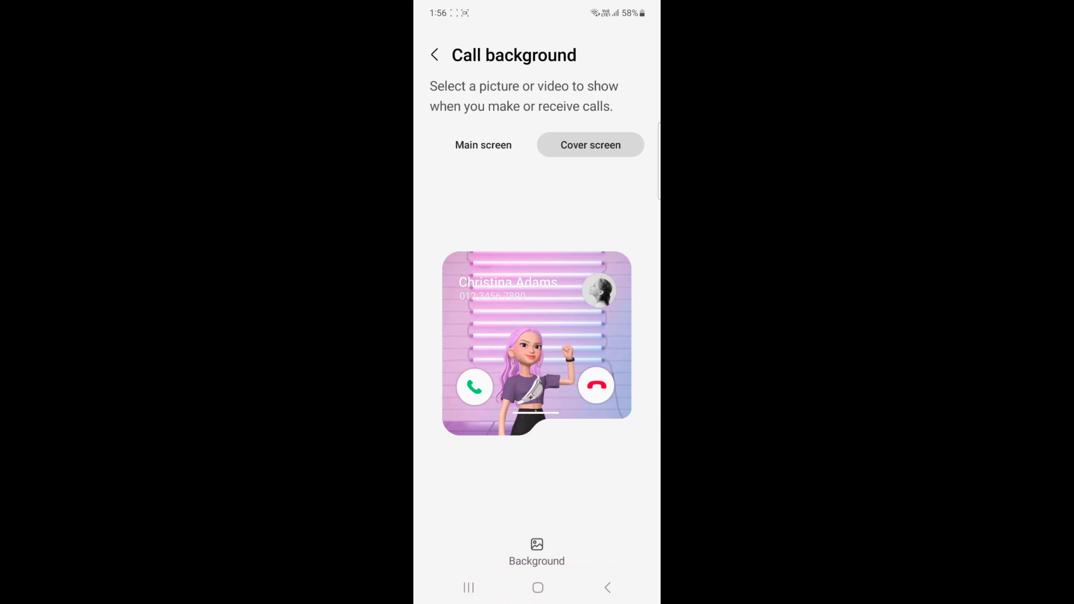
# Step: Back out to Call settings and exit to the home screen
pyautogui.click(434, 55)
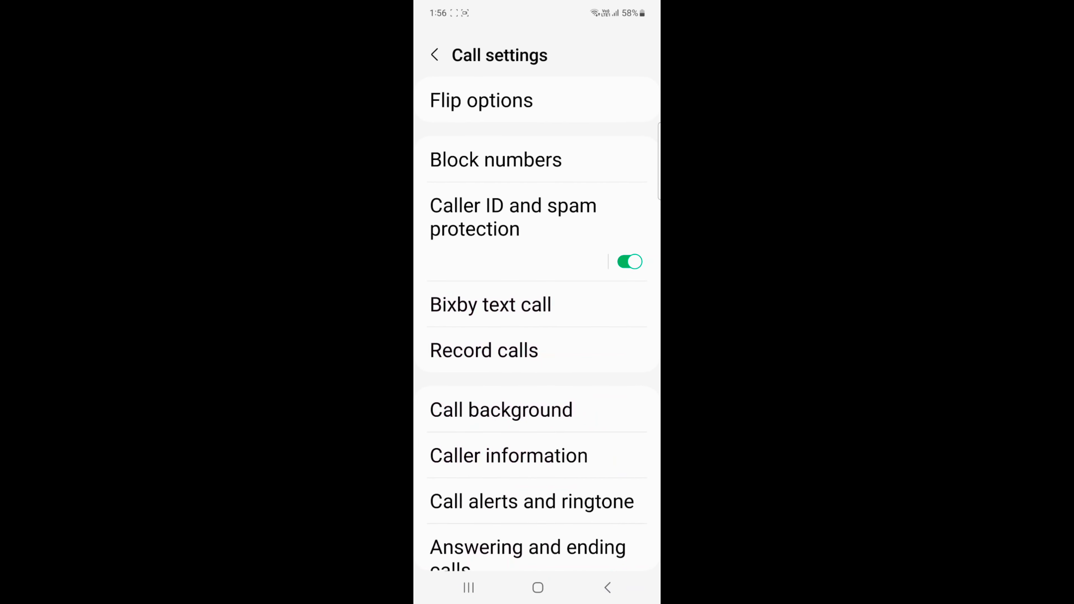
pyautogui.click(537, 588)
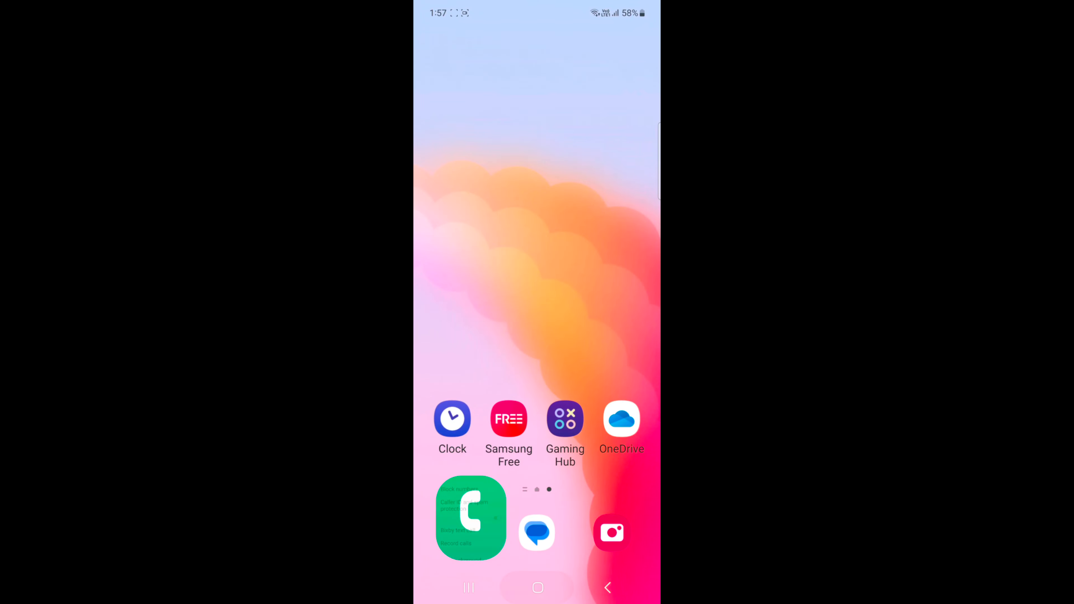